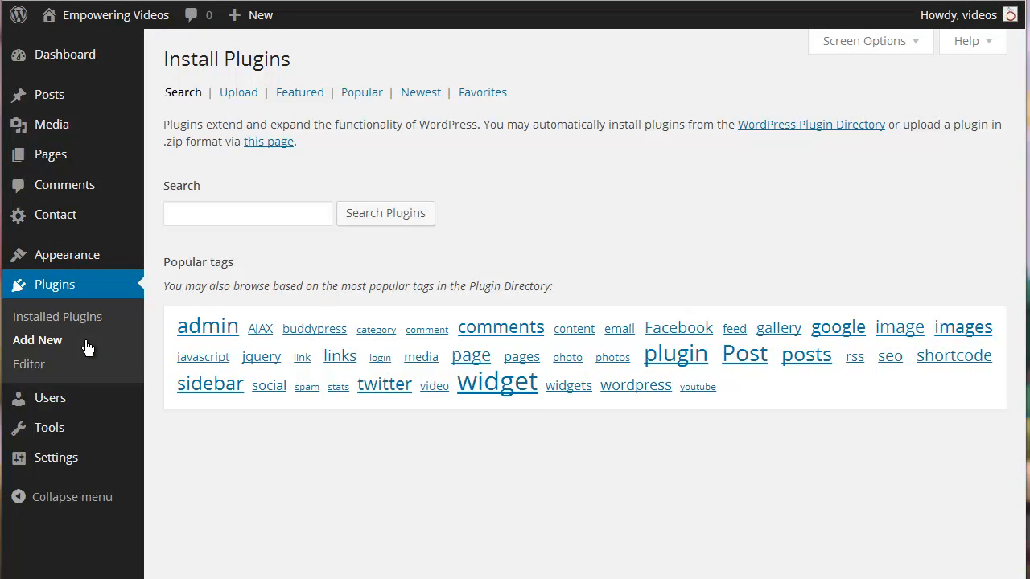
Step: Search the plugin directory for 'really simple captcha'
click(248, 212)
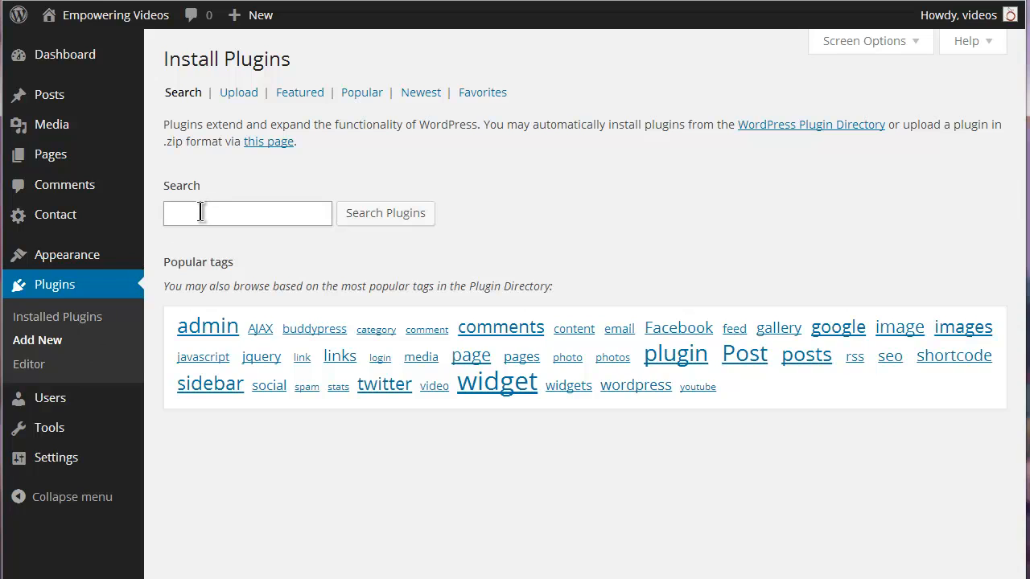
text(really simple captcha)
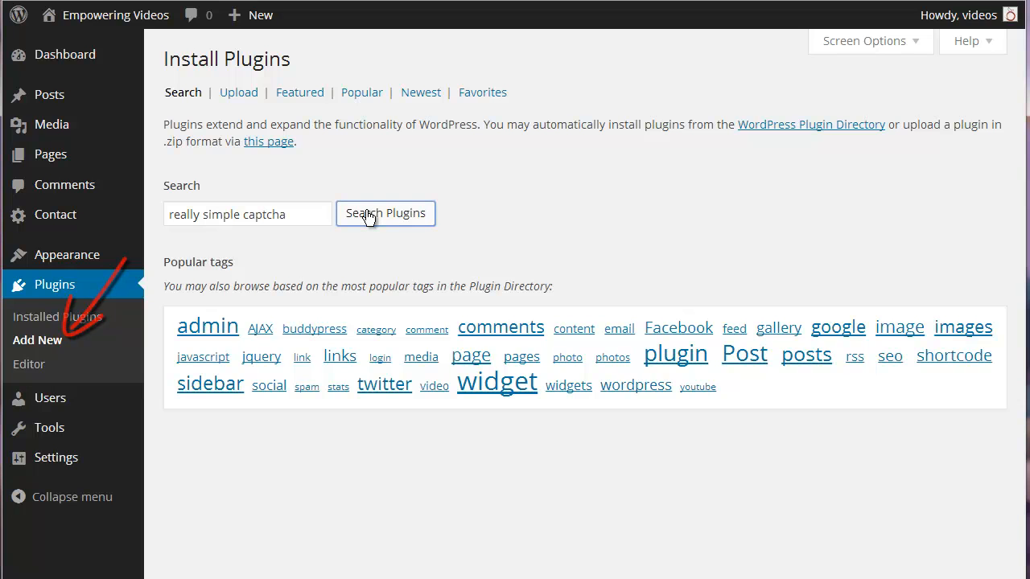
click(386, 213)
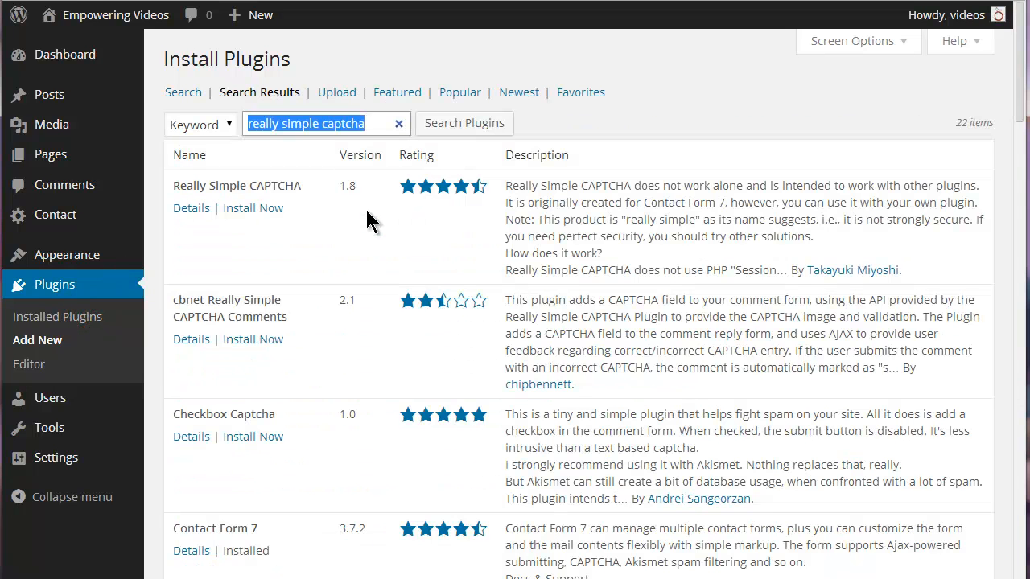
Step: Install the Really Simple CAPTCHA plugin and activate it
click(252, 207)
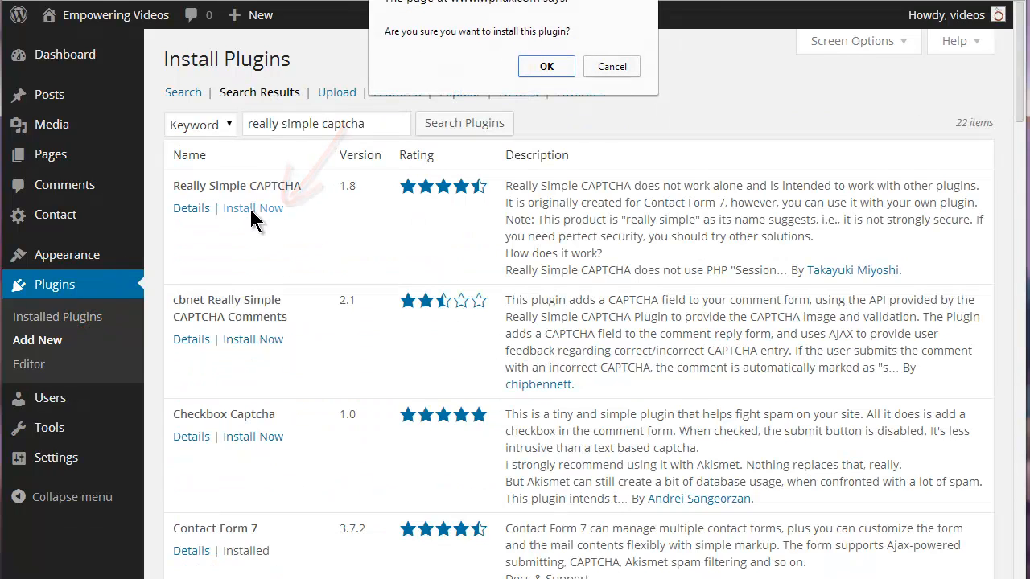
click(547, 66)
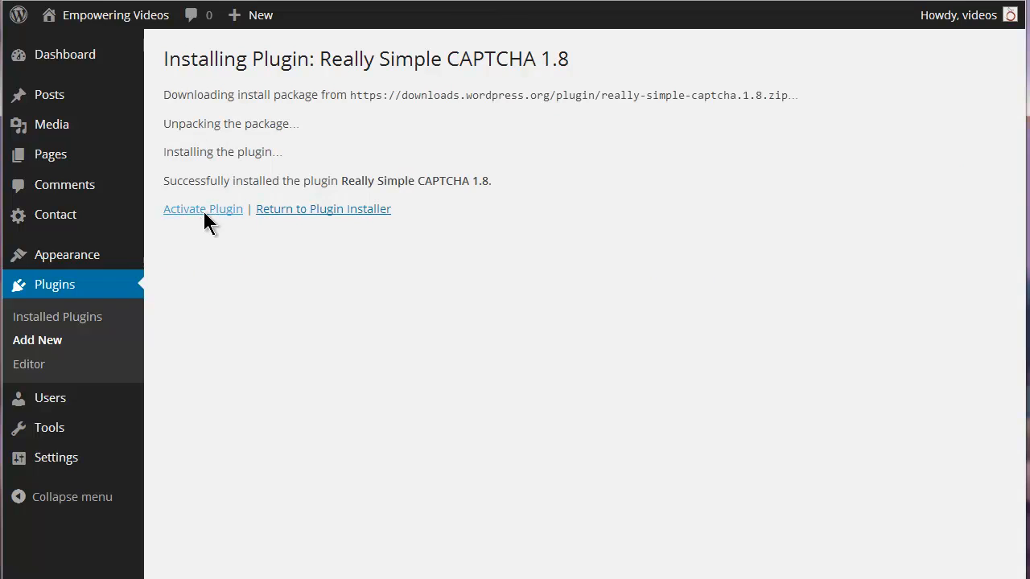
click(203, 209)
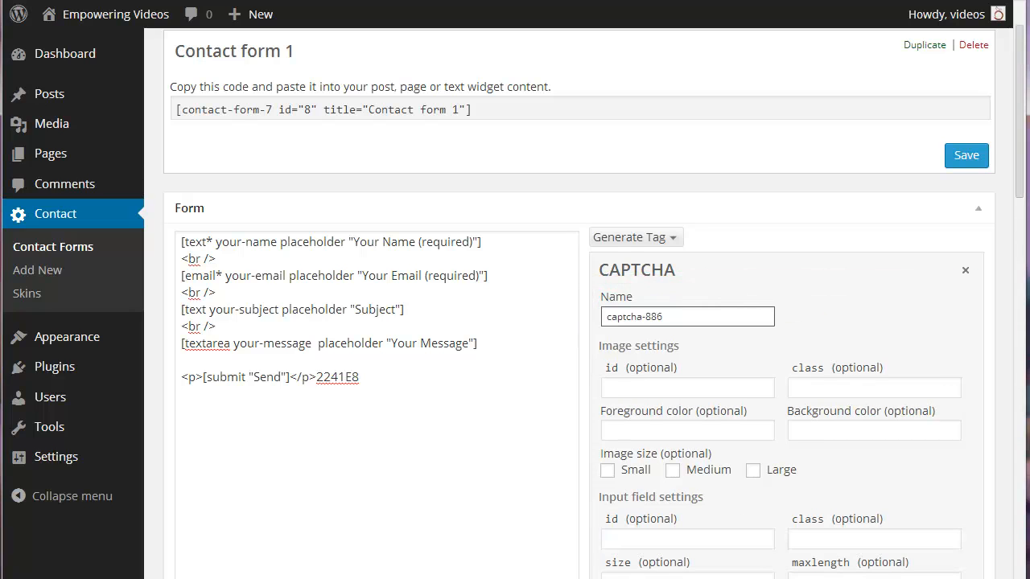
Step: Edit Contact form 1 and start the CAPTCHA tag generator from the Generate Tag list
click(53, 248)
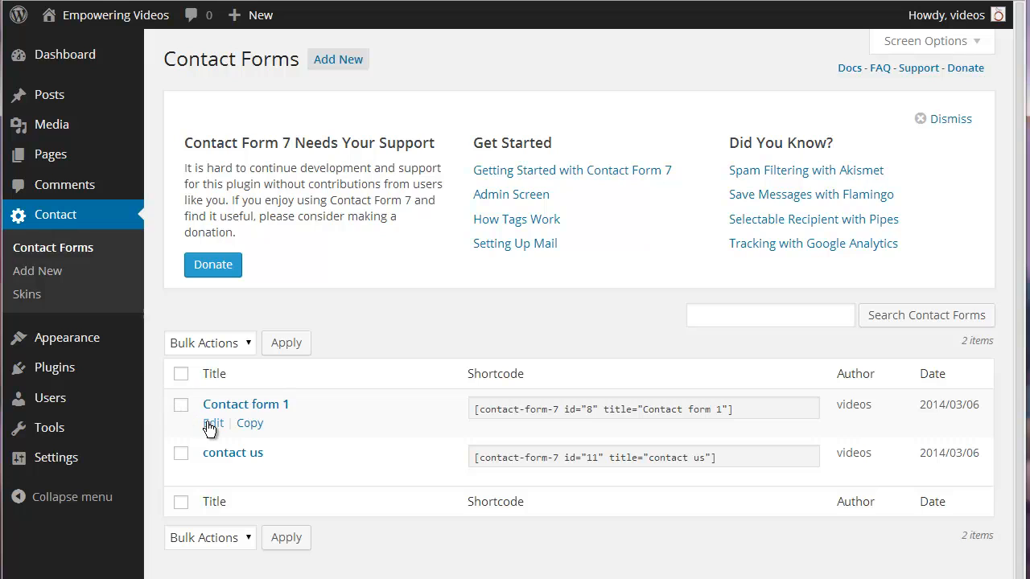
mouse_move(216, 431)
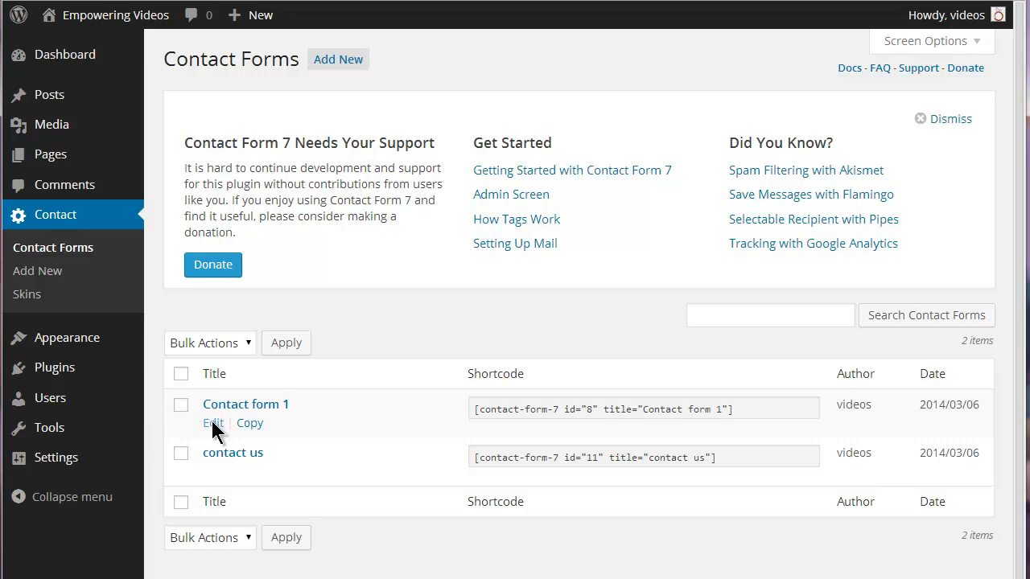
click(212, 423)
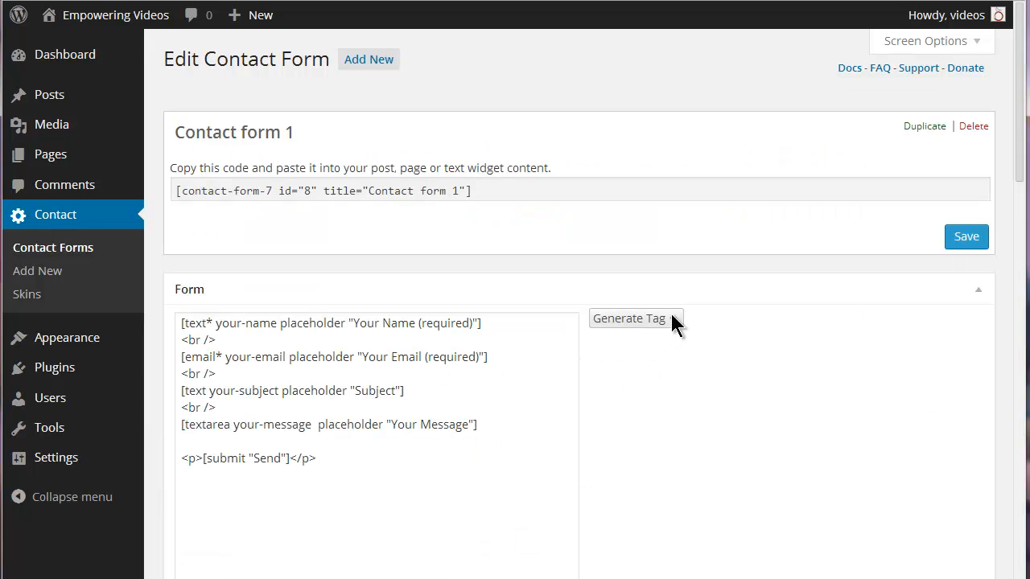
click(629, 318)
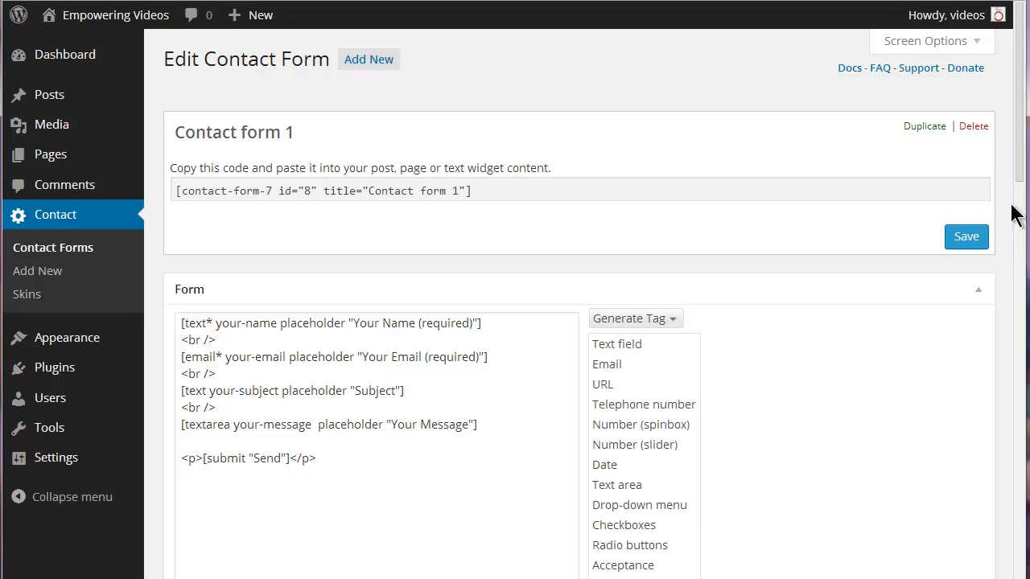
scroll(down, 3)
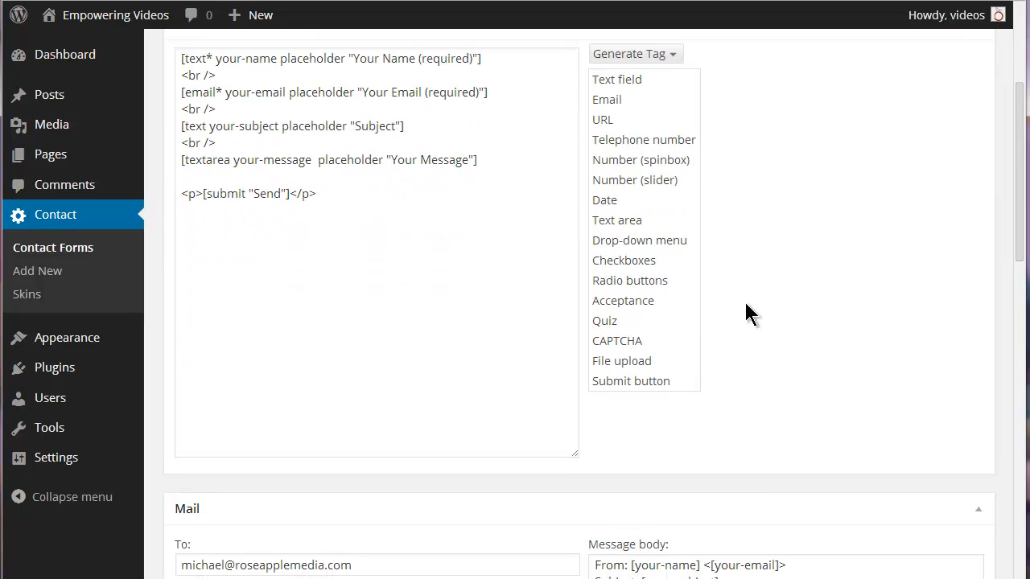
click(617, 341)
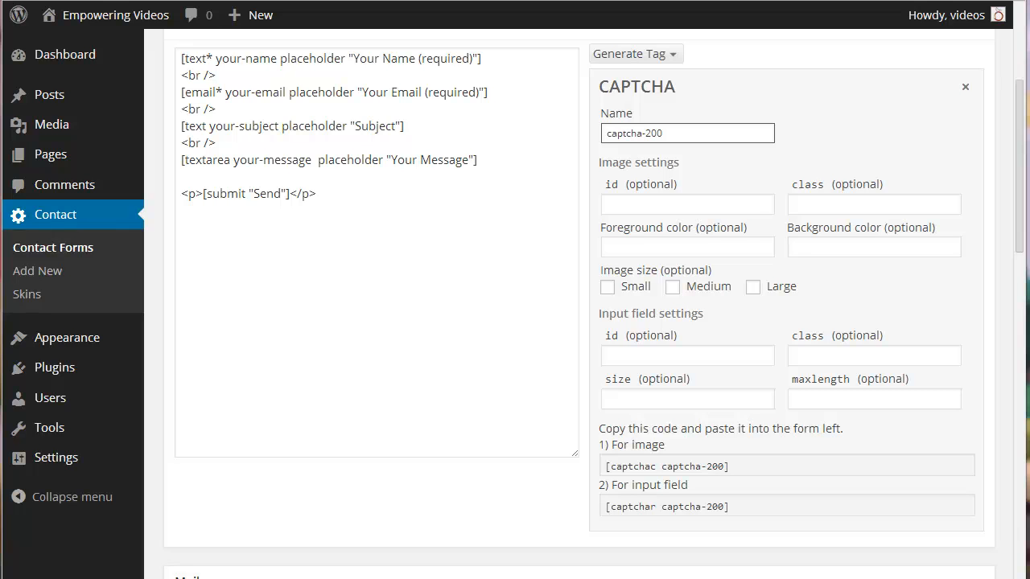
mouse_move(844, 242)
text(FF530D)
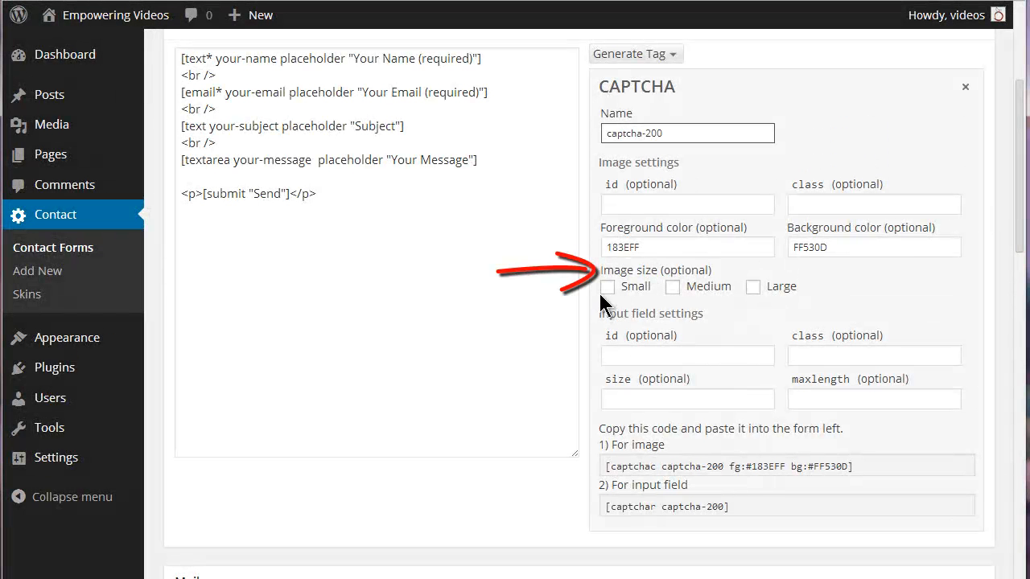
Step: Make the CAPTCHA image large and give the field size 20 and maxlength 20
click(608, 286)
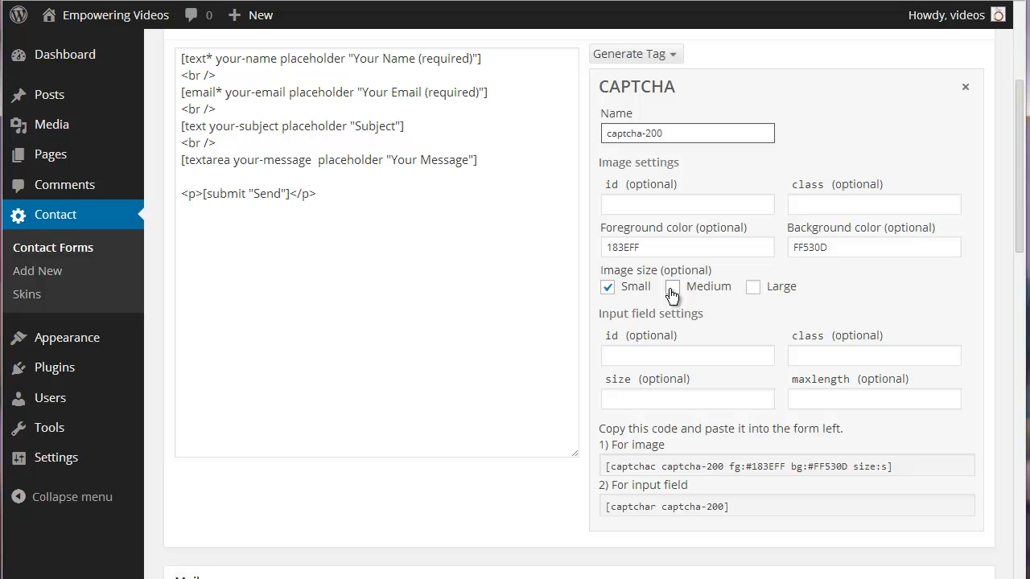
click(673, 287)
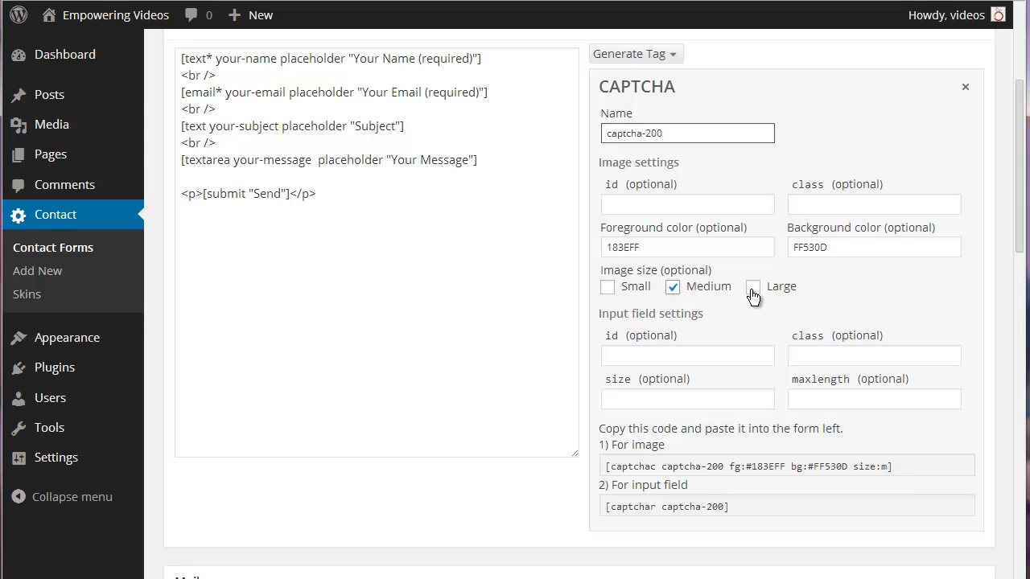
click(753, 286)
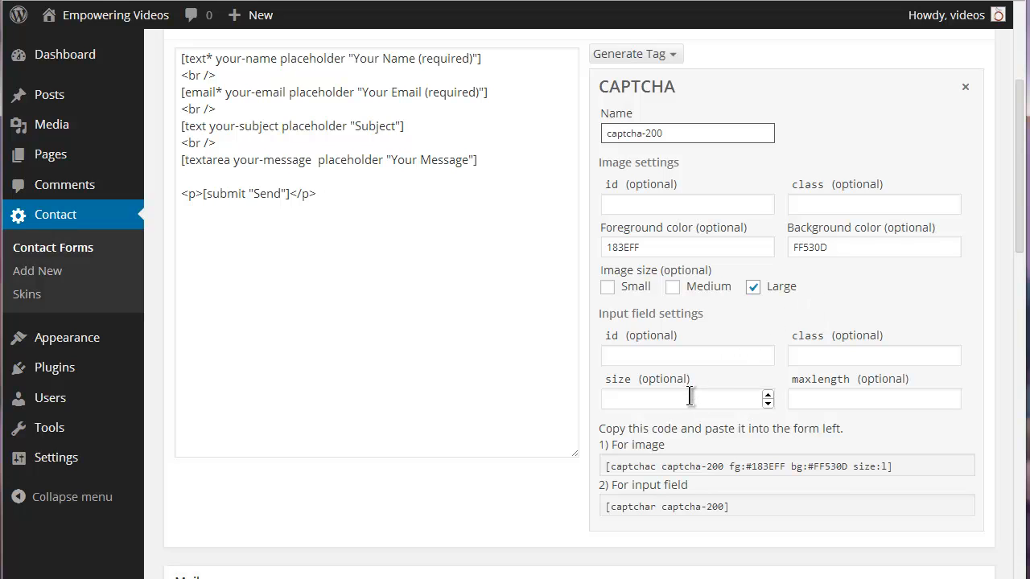
text(20)
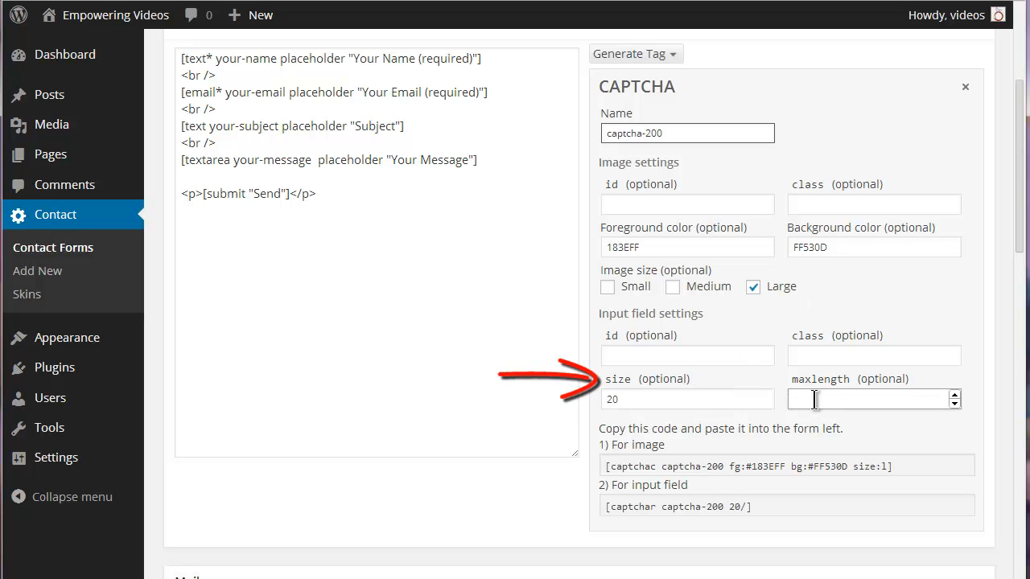
text(20)
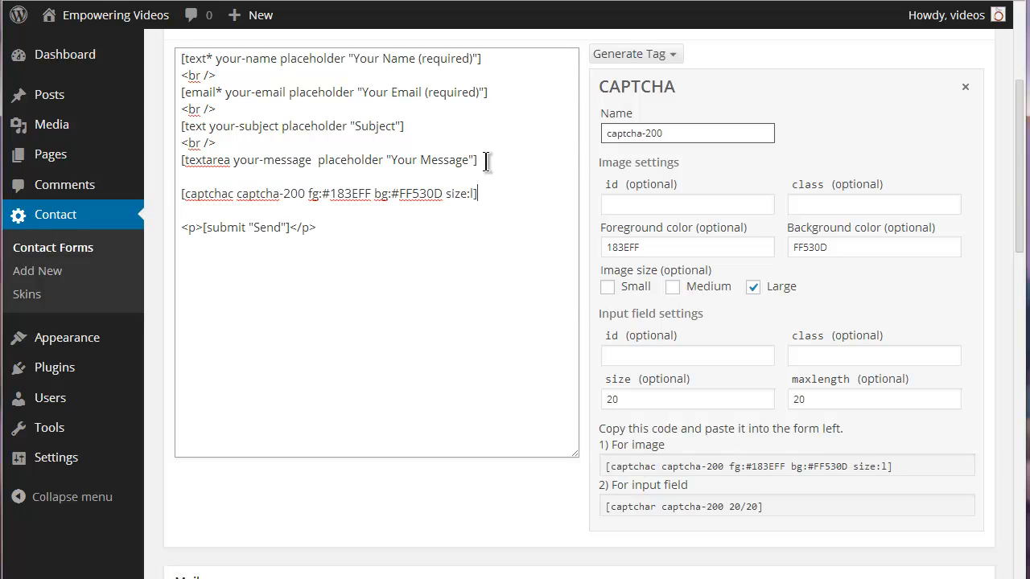
Step: Add the captchar input-field tag below the captchac image tag and save the form
triple_click(683, 505)
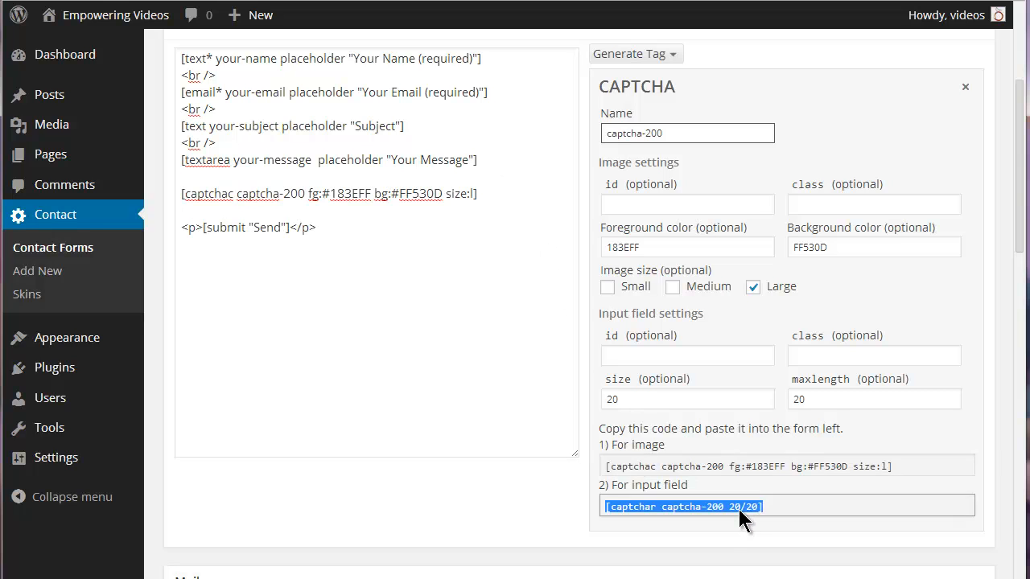
click(493, 193)
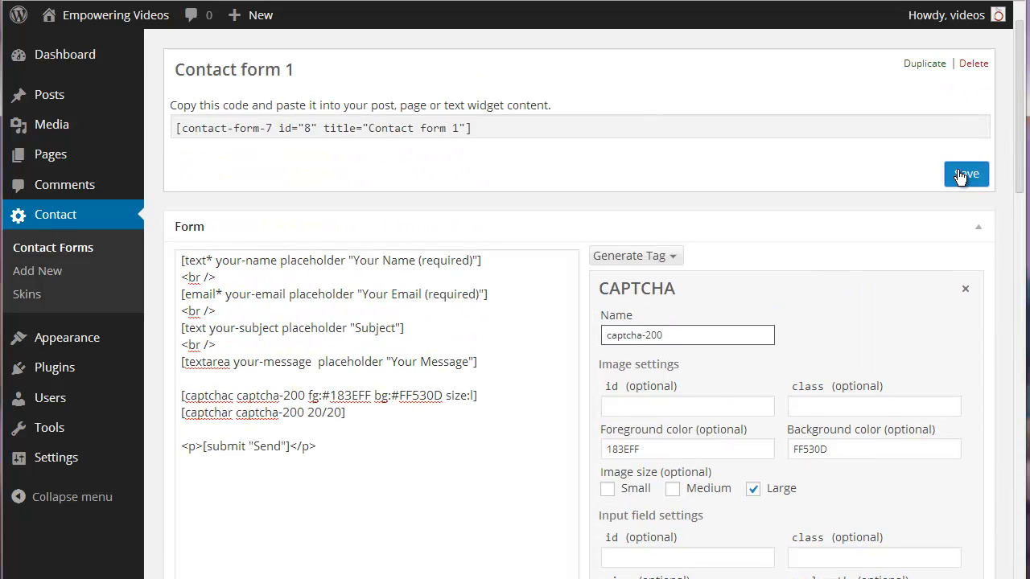
click(965, 174)
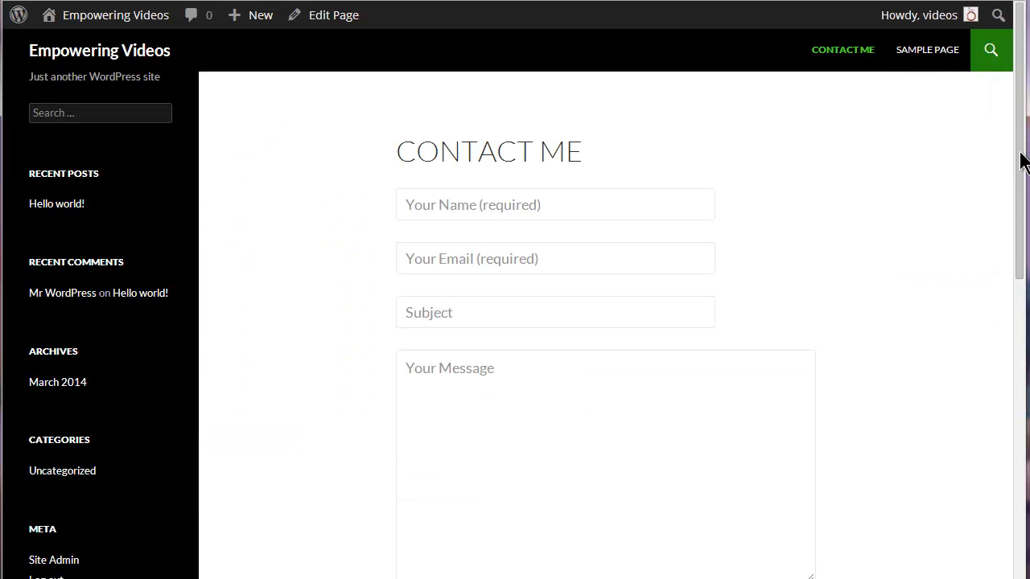
scroll(down, 3)
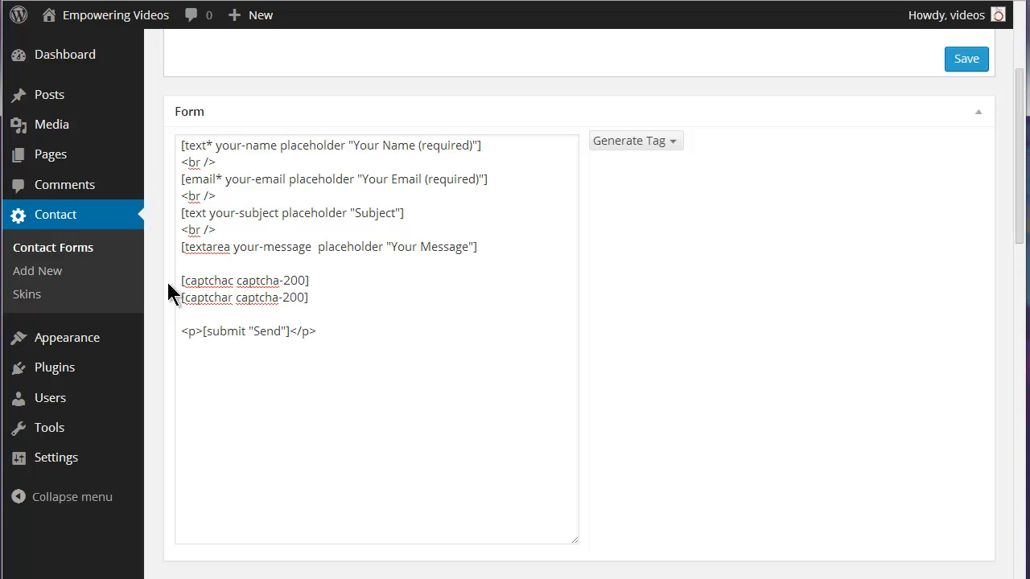
Step: Append bg:#FF530D to the captchac image tag in the form code
click(309, 280)
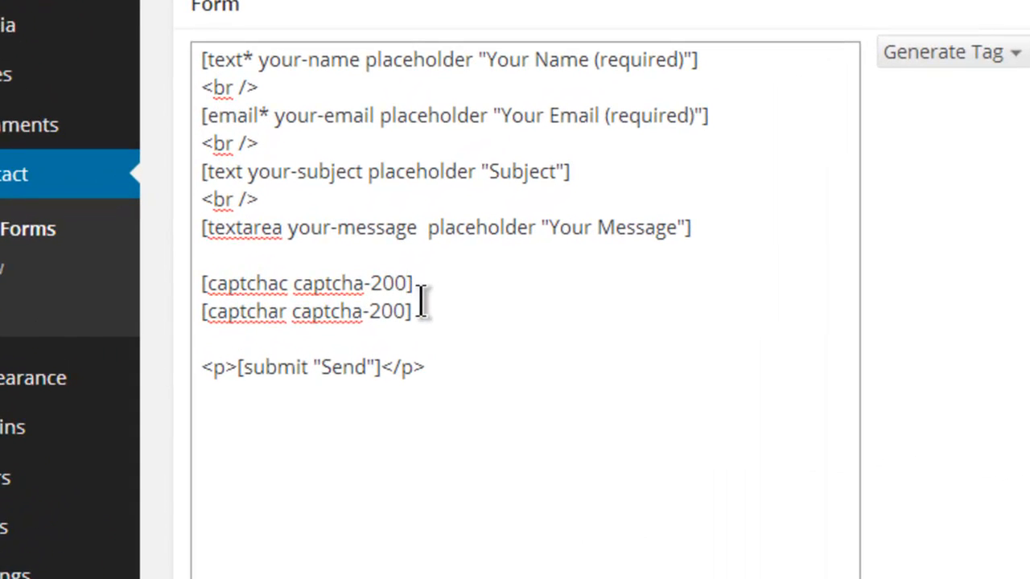
text(" ")
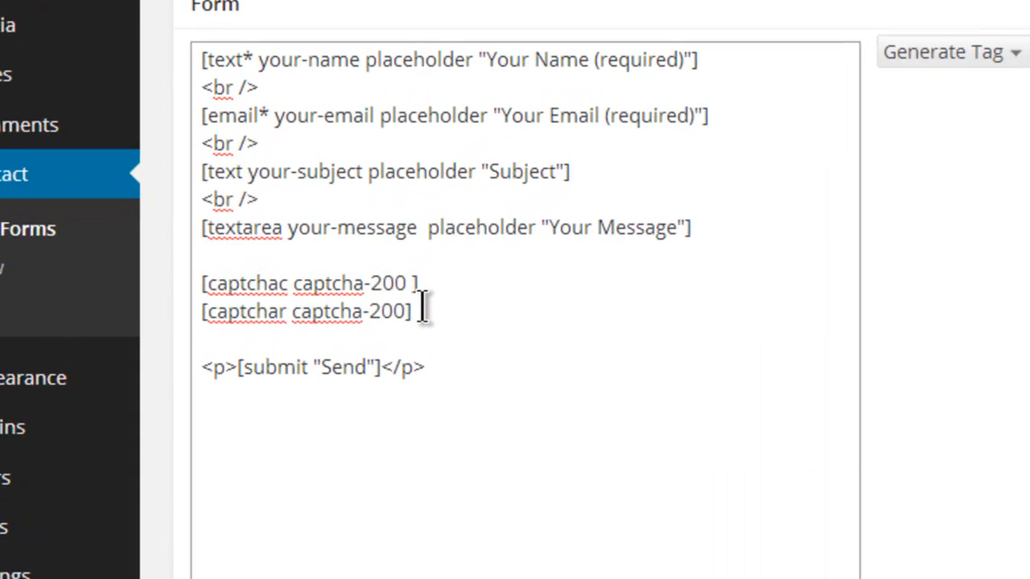
text(h)
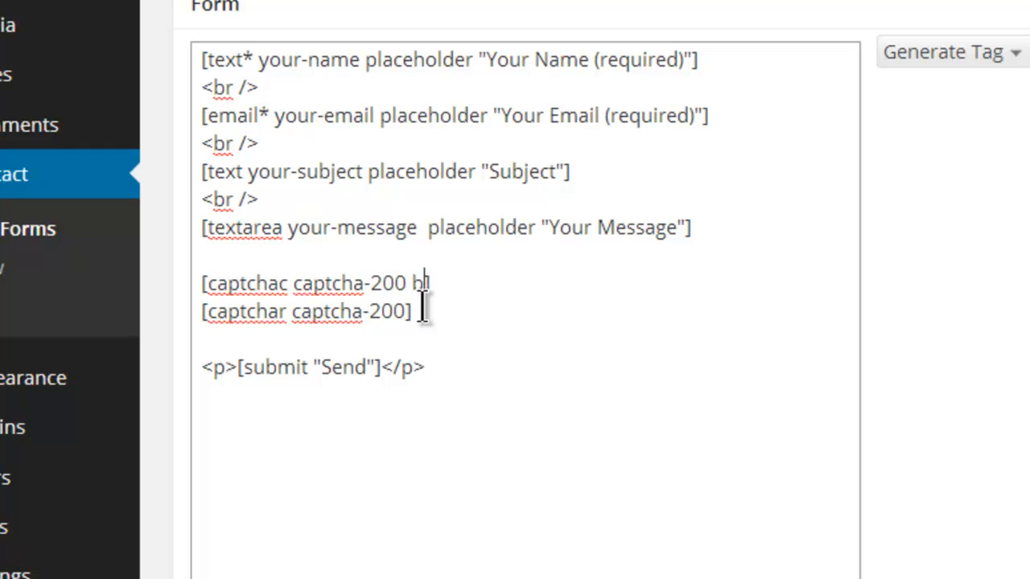
text(g:])
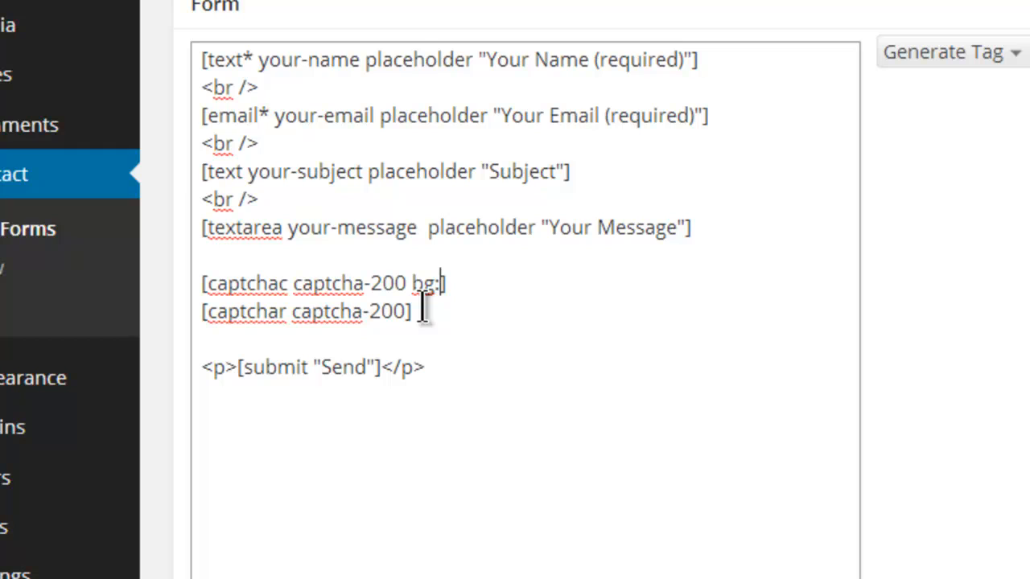
text(#)
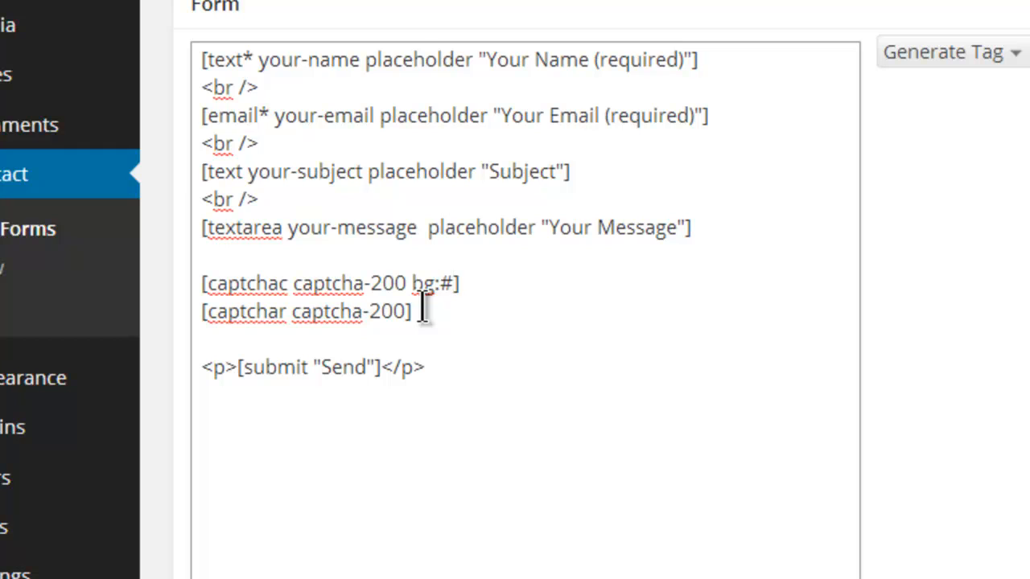
text(FF530D)
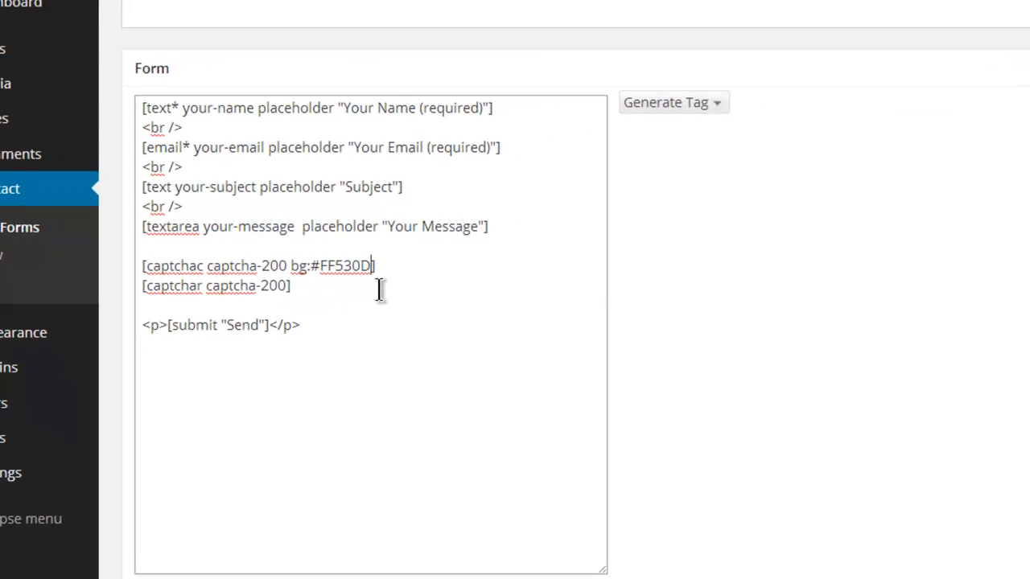
scroll(up, 3)
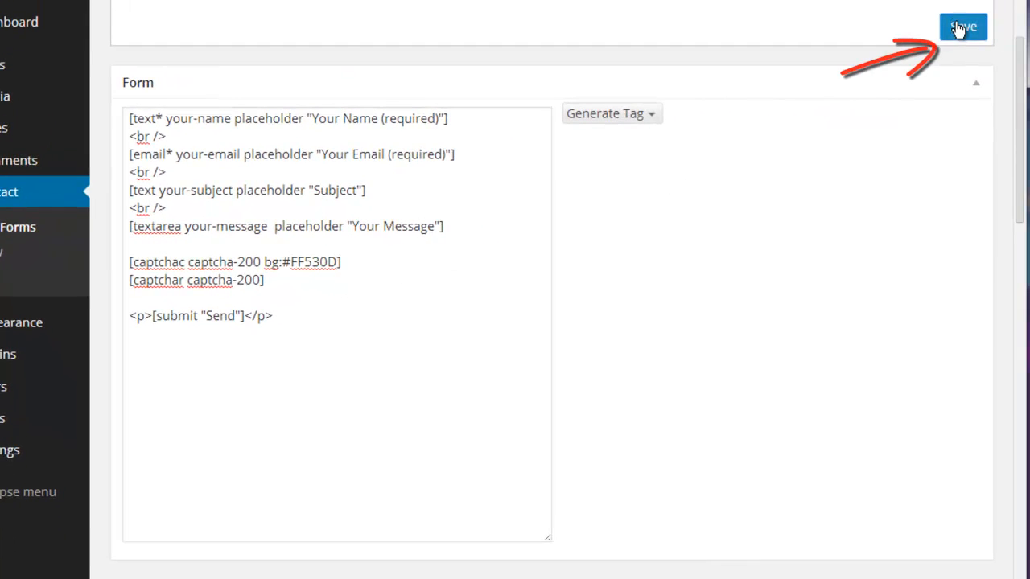
Step: Save the form with the orange captcha background
click(962, 26)
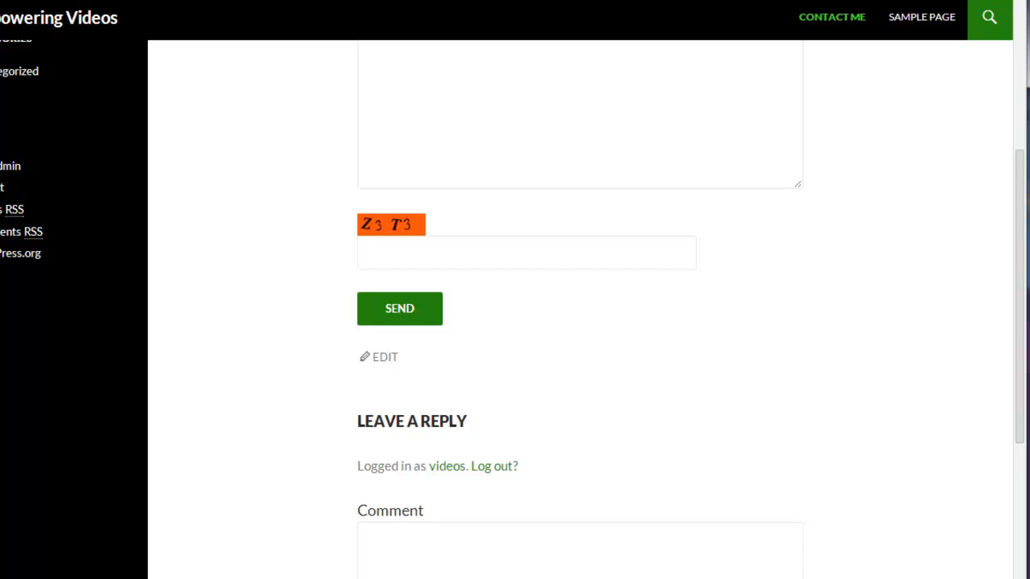
mouse_move(594, 373)
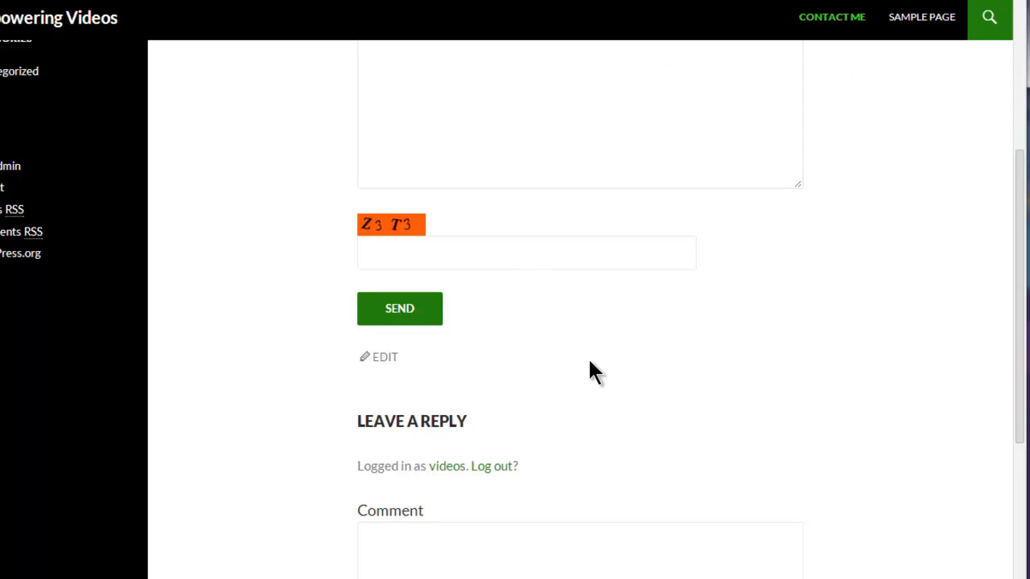
mouse_move(968, 337)
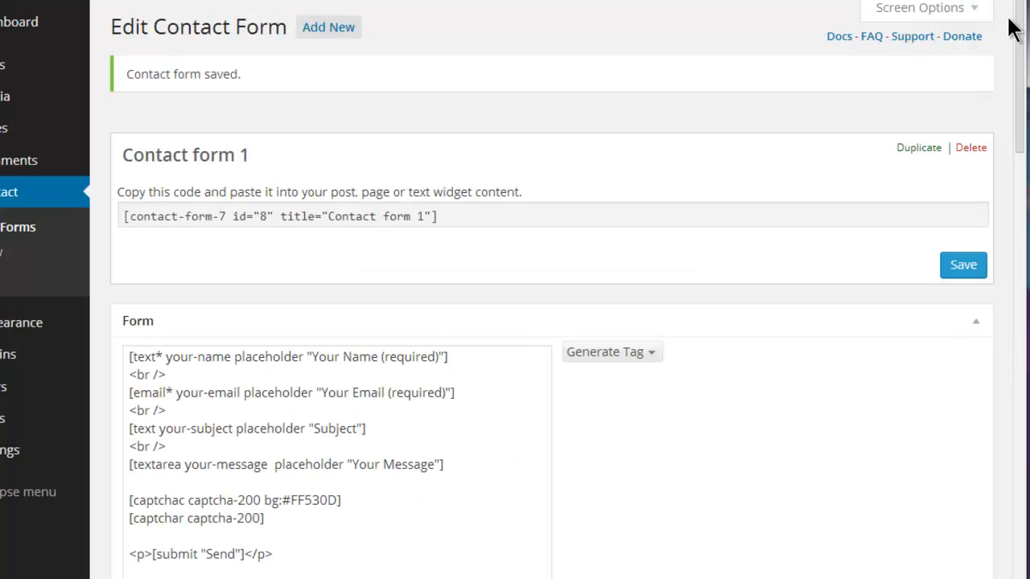
Step: Append fg:#183EFF and size:s to the captchac image tag
scroll(down, 3)
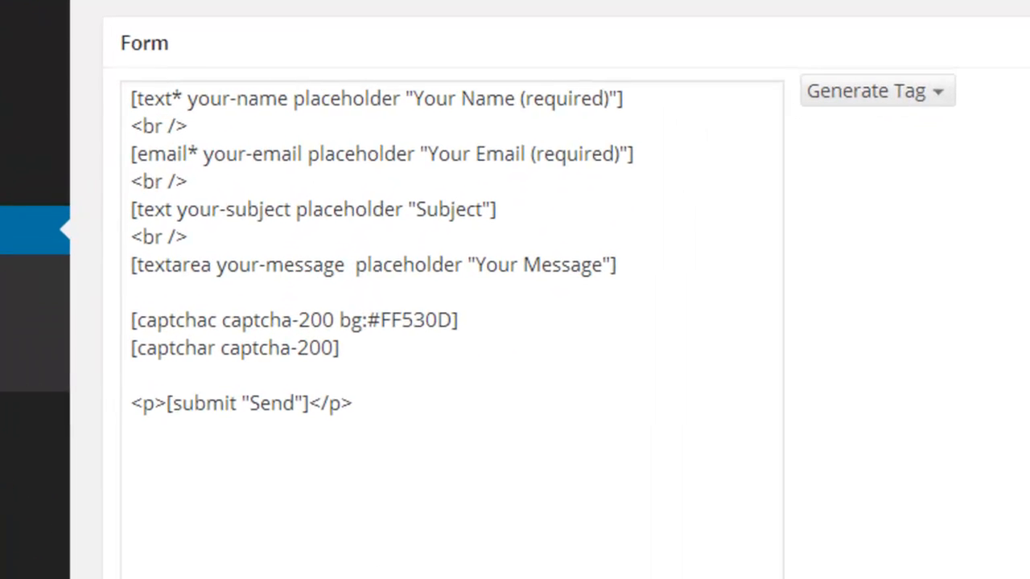
text(fg:#183EFF)
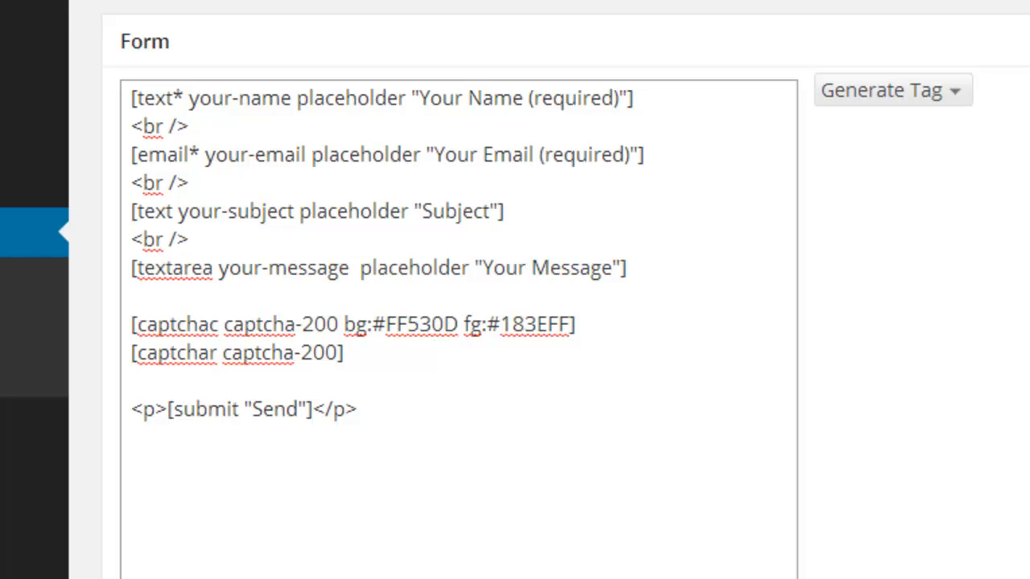
text(size:)
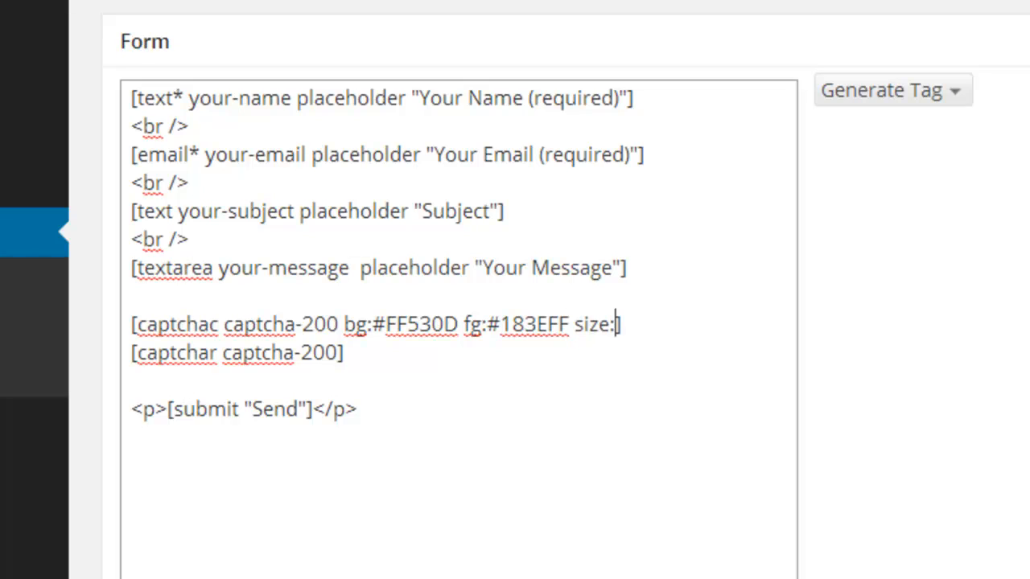
text(s)
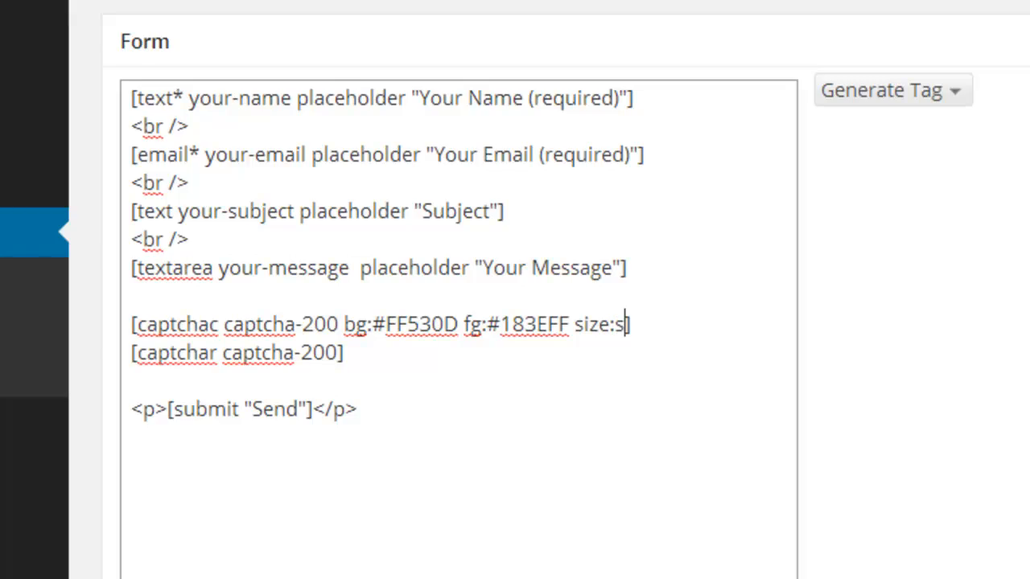